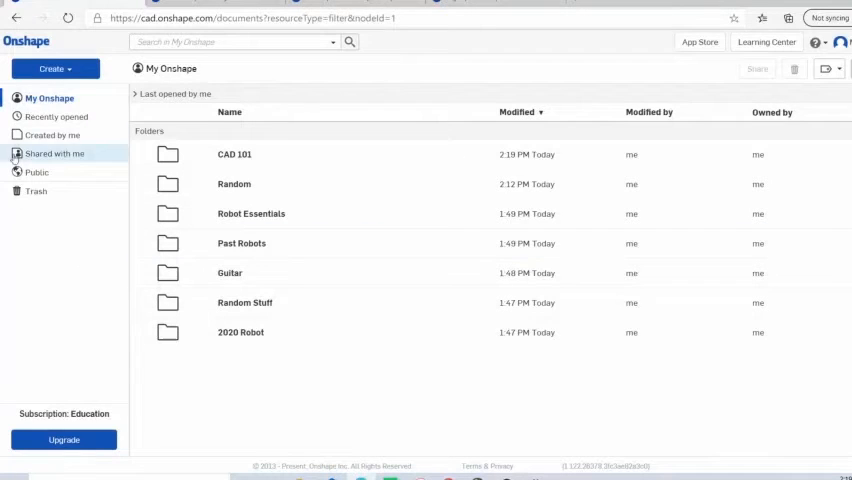
{"action": "mouse_move", "coordinate": [54, 68]}
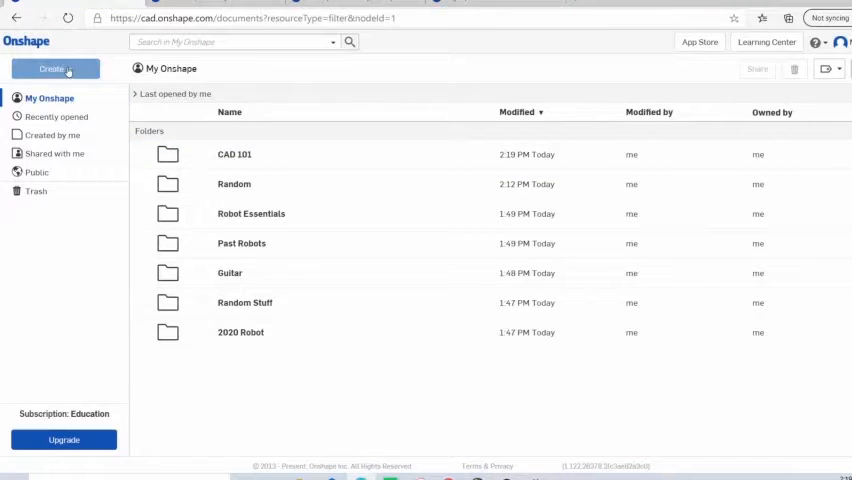
Open the CAD 101 folder and bring up the Create menu.
{"action": "left_click", "coordinate": [56, 68]}
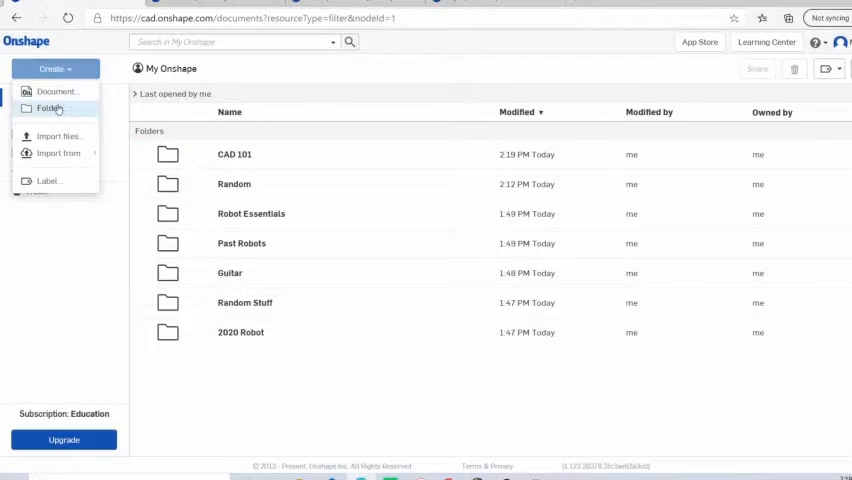
{"action": "mouse_move", "coordinate": [234, 160]}
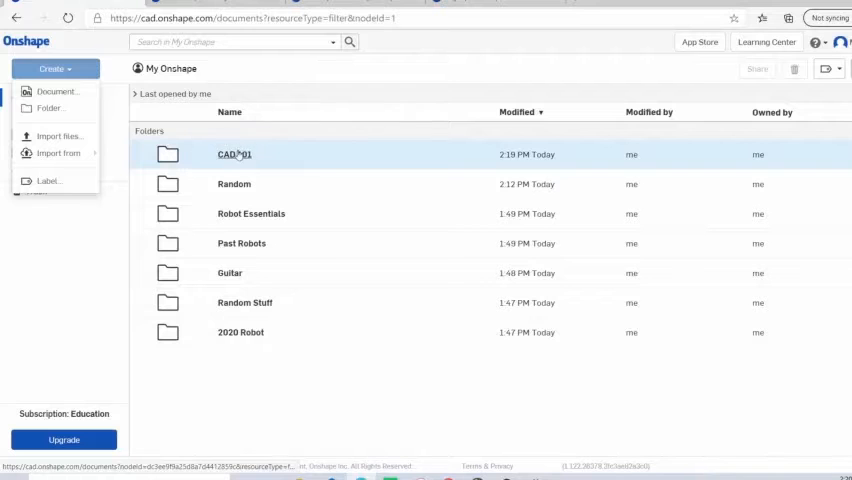
{"action": "double_click", "coordinate": [234, 154]}
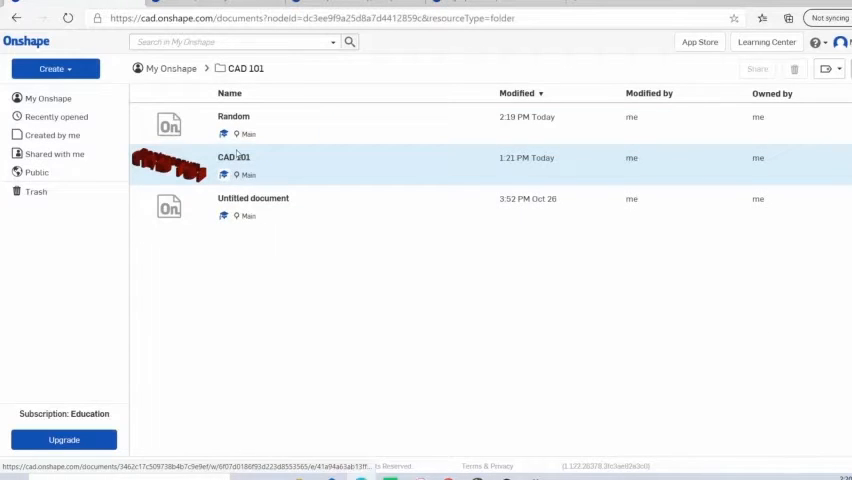
{"action": "left_click", "coordinate": [56, 68]}
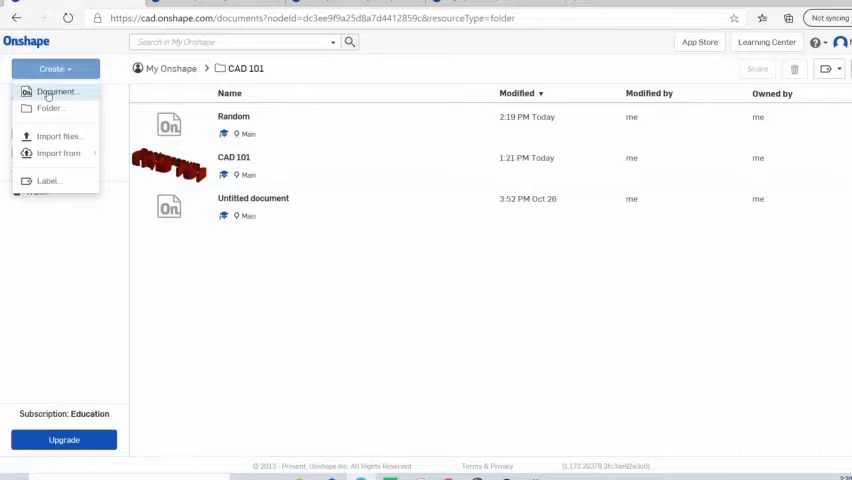
Create a document named 'Hello' in CAD 101 and open its Part Studio.
{"action": "left_click", "coordinate": [56, 93]}
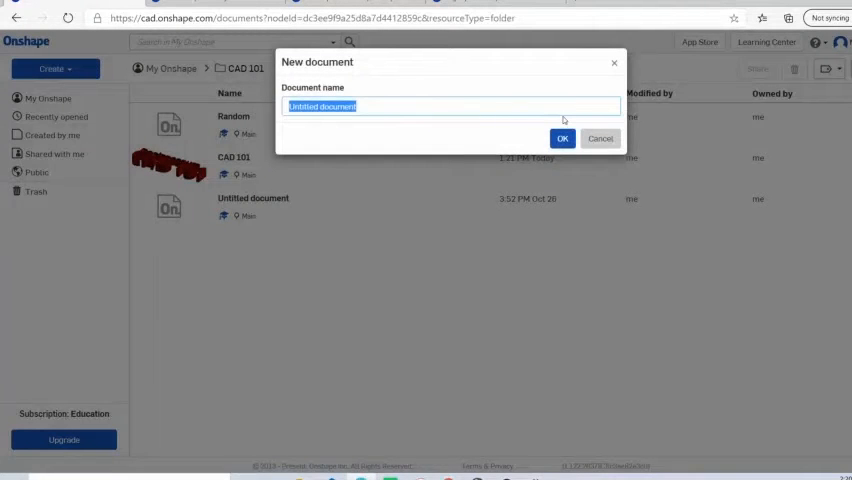
{"action": "type", "text": "Hello"}
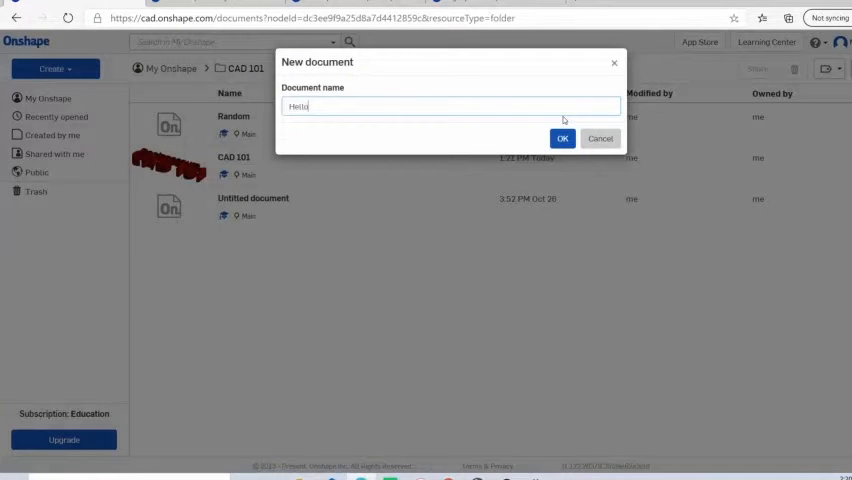
{"action": "left_click", "coordinate": [562, 138]}
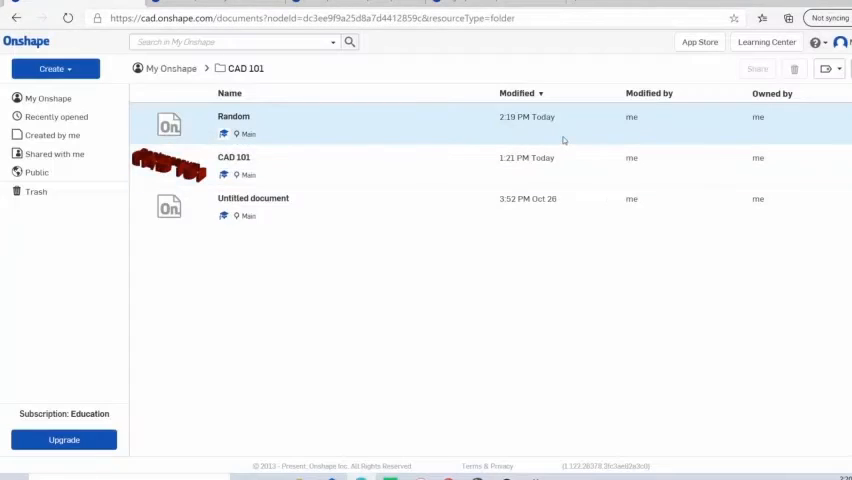
{"action": "double_click", "coordinate": [233, 116]}
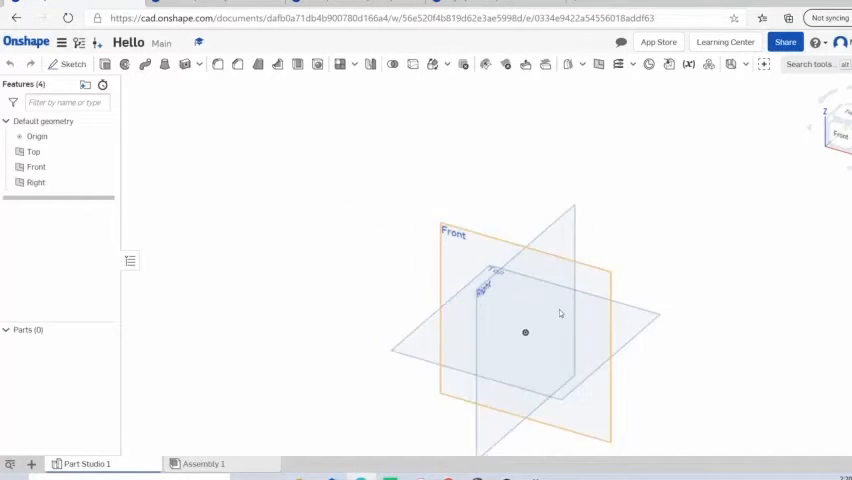
{"action": "left_click_drag", "start_coordinate": [560, 313], "coordinate": [635, 315]}
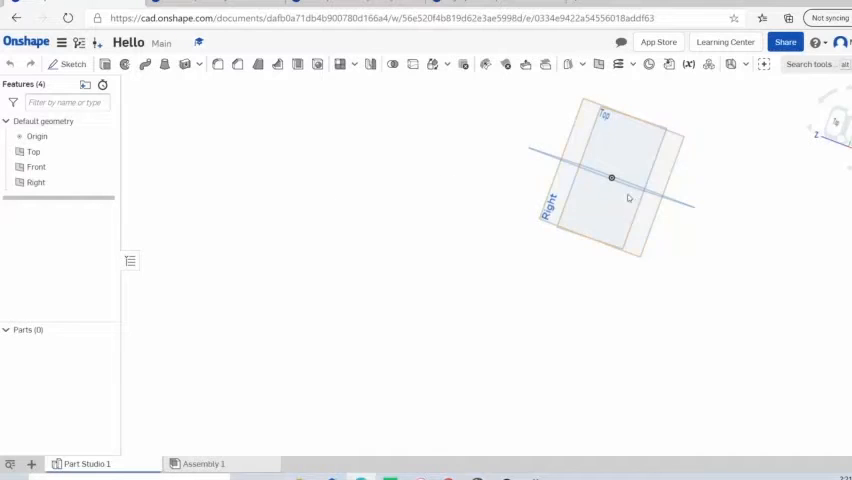
{"action": "left_click_drag", "start_coordinate": [628, 197], "coordinate": [645, 210]}
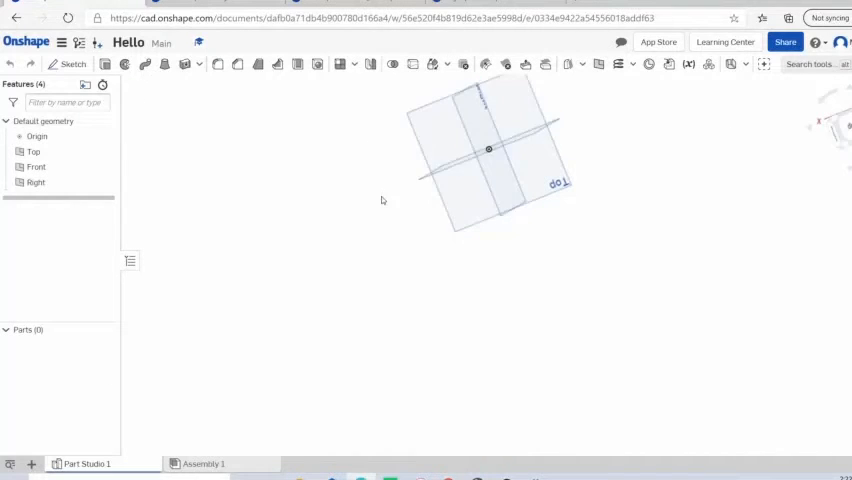
{"action": "left_click", "coordinate": [34, 151]}
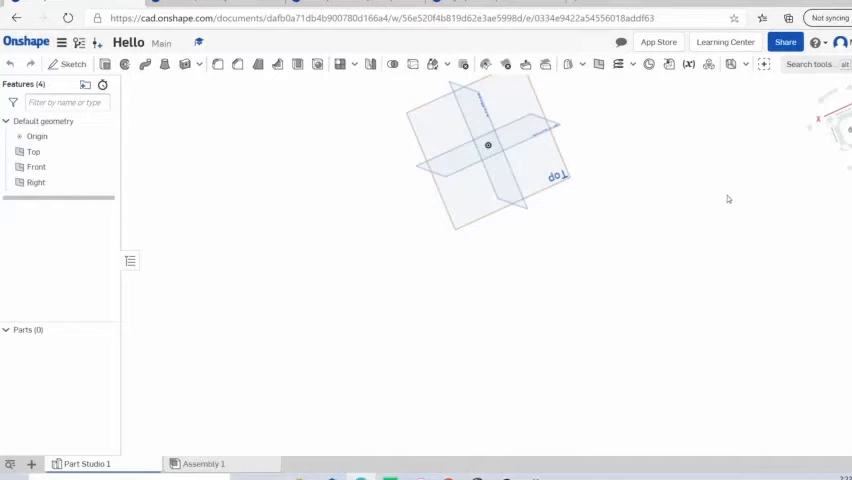
Select the Top plane in the Features list and view normal to it.
{"action": "left_click", "coordinate": [37, 136]}
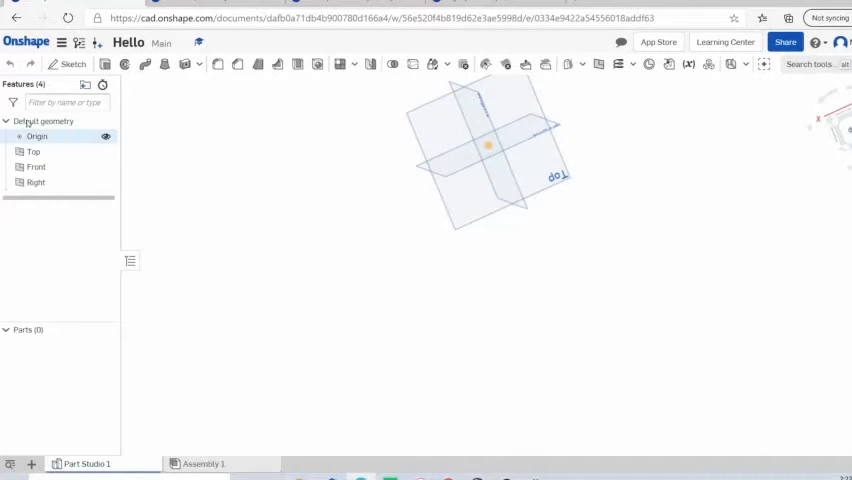
{"action": "left_click", "coordinate": [34, 151]}
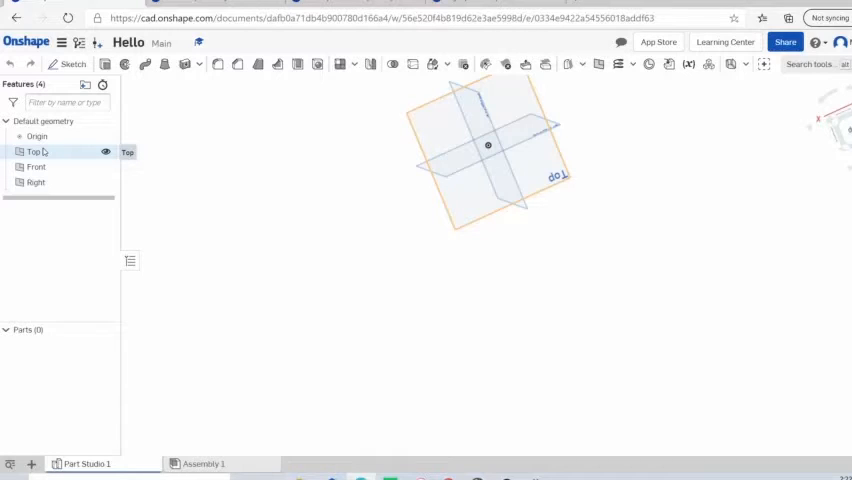
{"action": "right_click", "coordinate": [34, 151]}
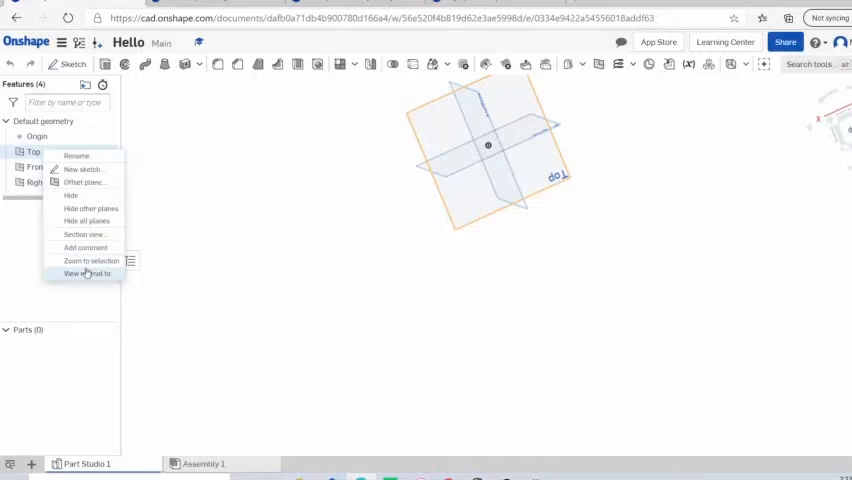
{"action": "left_click", "coordinate": [87, 273]}
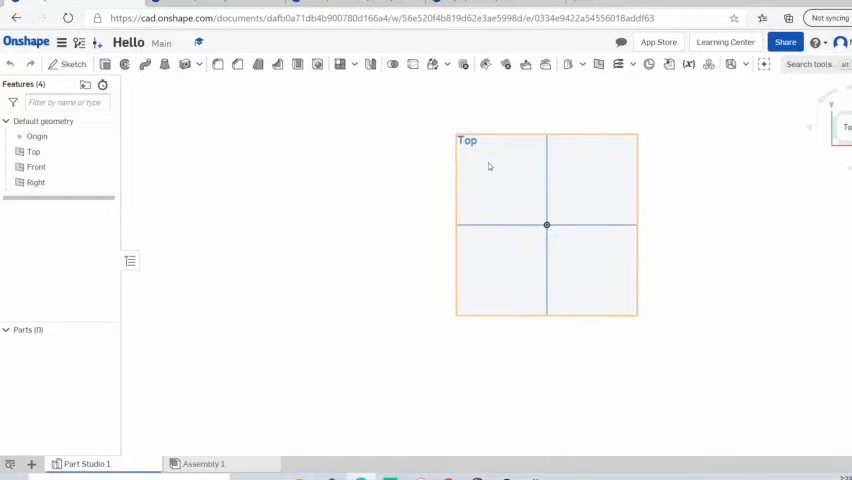
{"action": "mouse_move", "coordinate": [572, 163]}
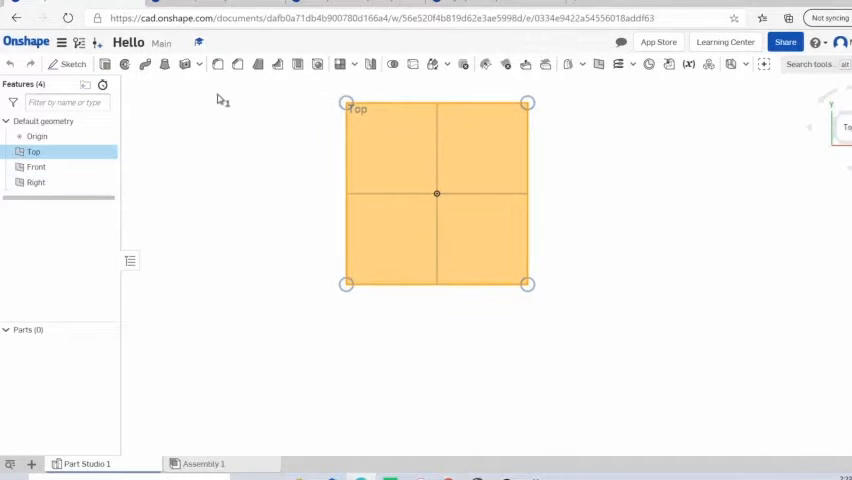
{"action": "mouse_move", "coordinate": [72, 64]}
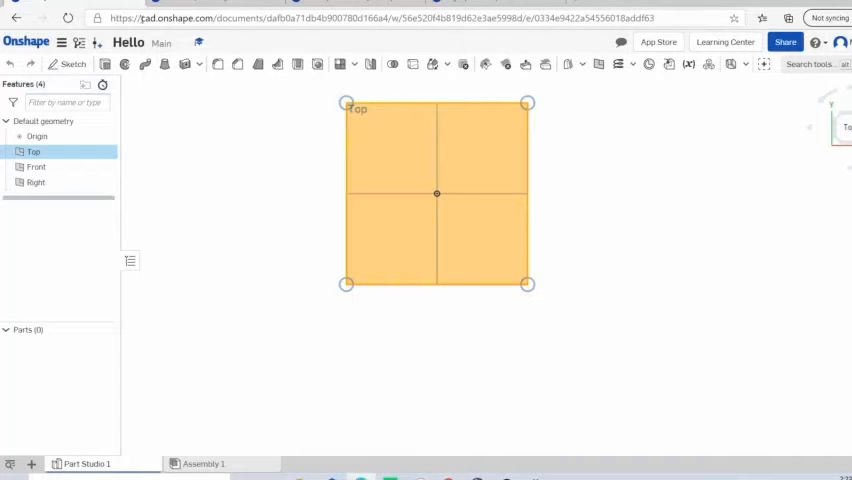
Sketch a corner rectangle around the origin on the Top plane.
{"action": "left_click", "coordinate": [65, 64]}
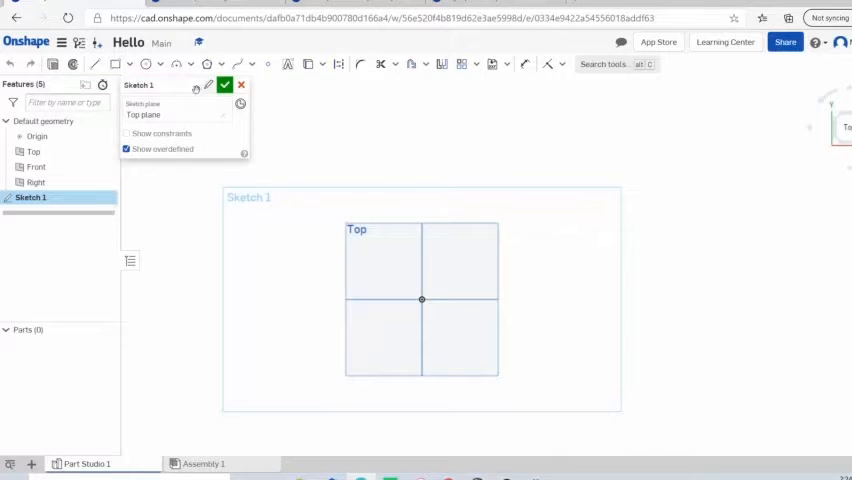
{"action": "left_click", "coordinate": [140, 64]}
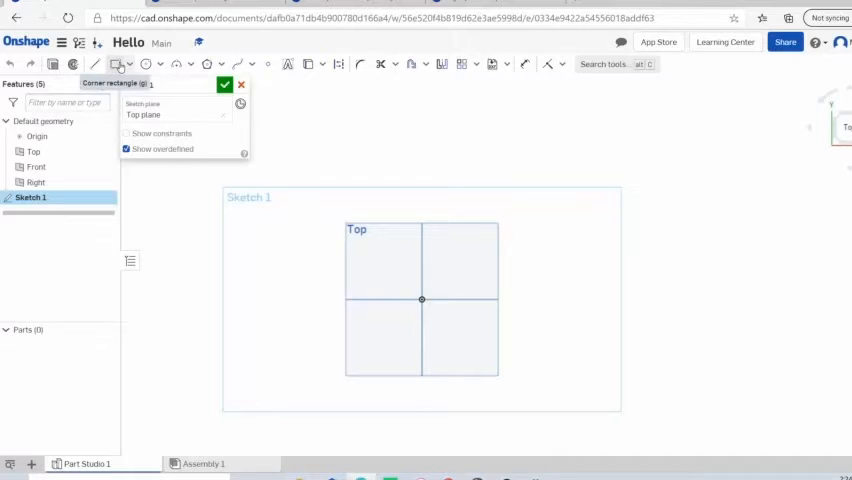
{"action": "mouse_move", "coordinate": [115, 65]}
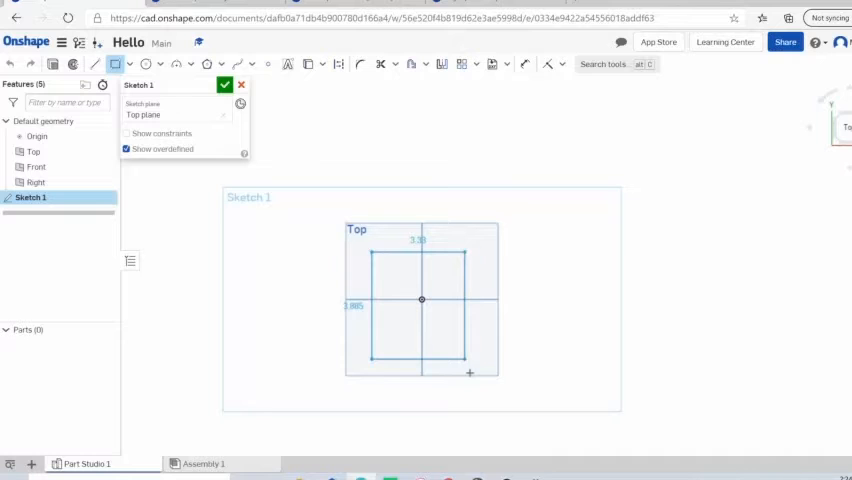
{"action": "left_click_drag", "start_coordinate": [469, 373], "coordinate": [517, 455]}
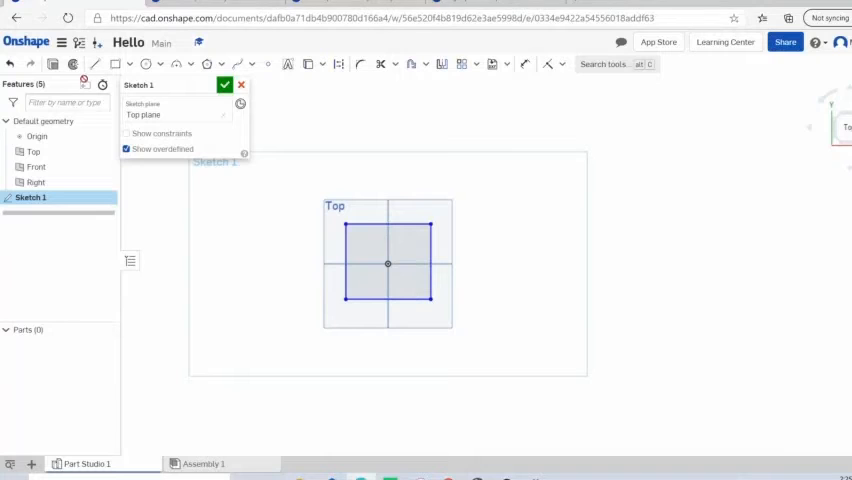
{"action": "mouse_move", "coordinate": [348, 90]}
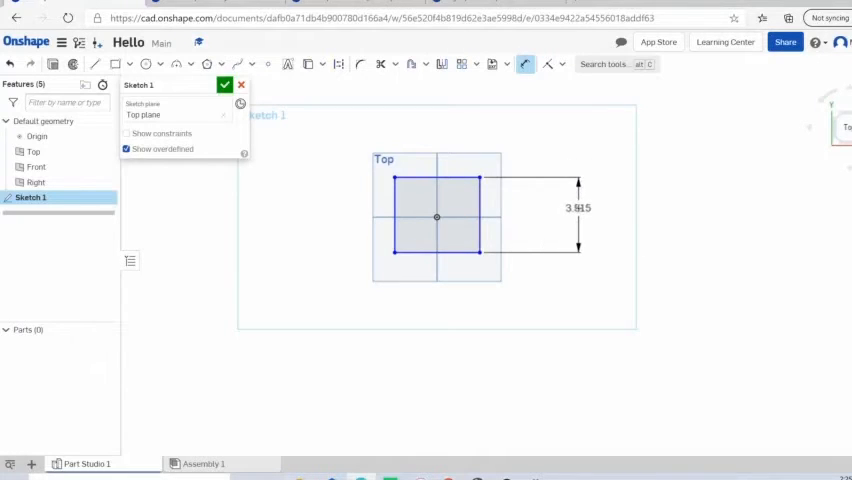
Set the rectangle's height dimension to 3 and edit its width dimension.
{"action": "double_click", "coordinate": [577, 208]}
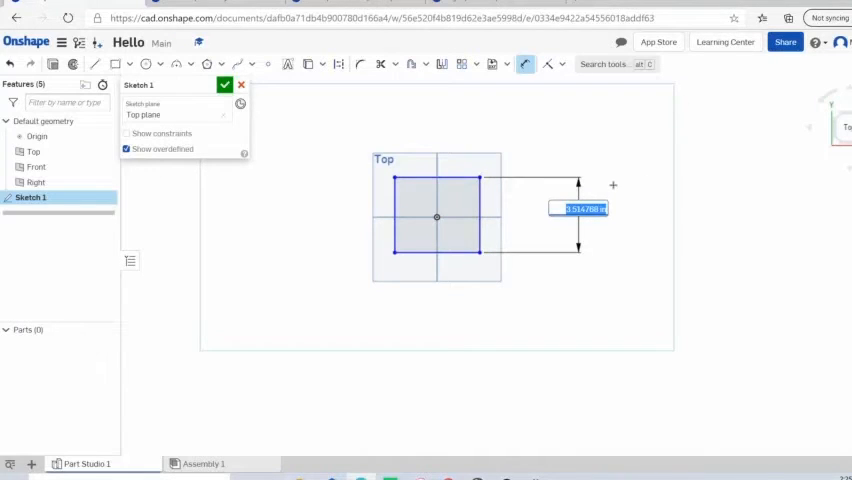
{"action": "mouse_move", "coordinate": [607, 178]}
{"action": "type", "text": "3"}
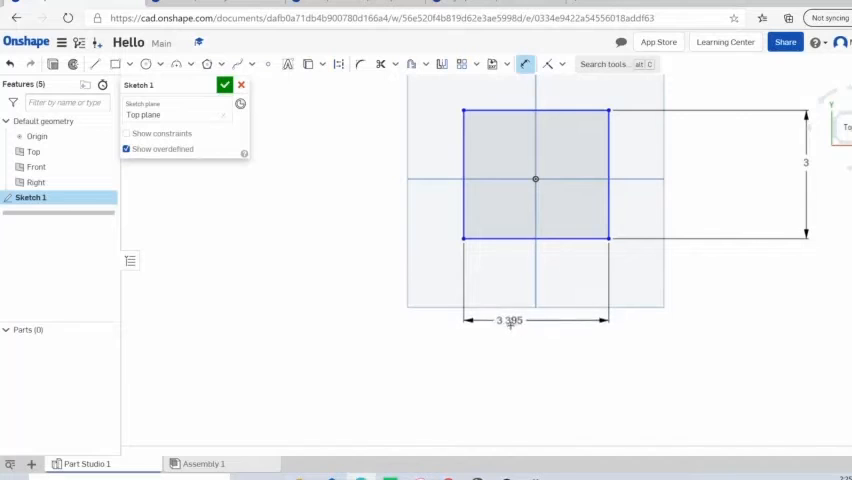
{"action": "double_click", "coordinate": [508, 322]}
{"action": "type", "text": "3"}
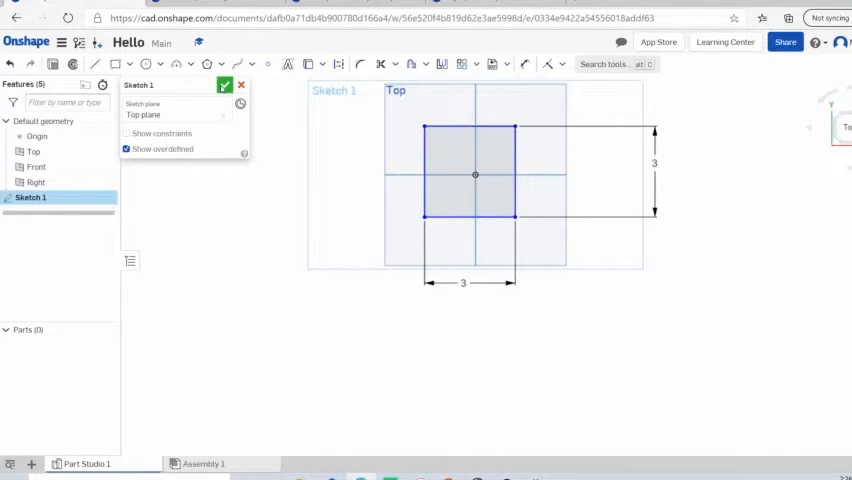
Accept Sketch 1 with its 3 by 3 square.
{"action": "left_click", "coordinate": [224, 84]}
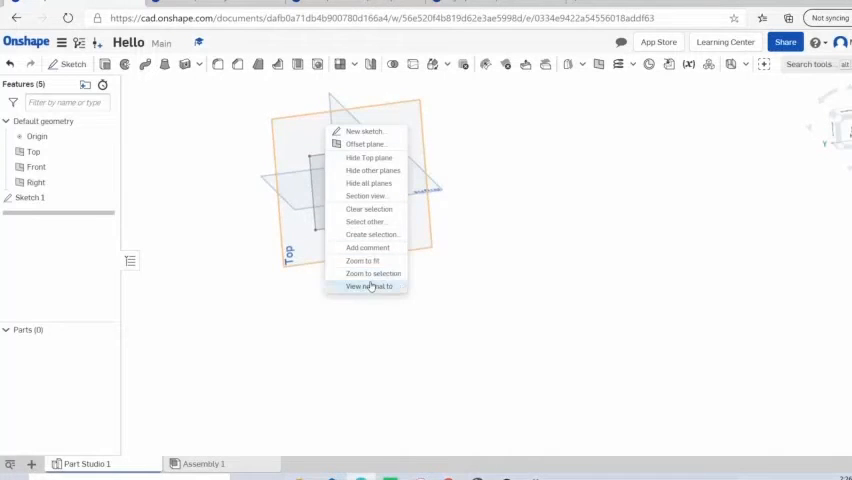
View the Top plane face-on using View normal to.
{"action": "left_click", "coordinate": [370, 286]}
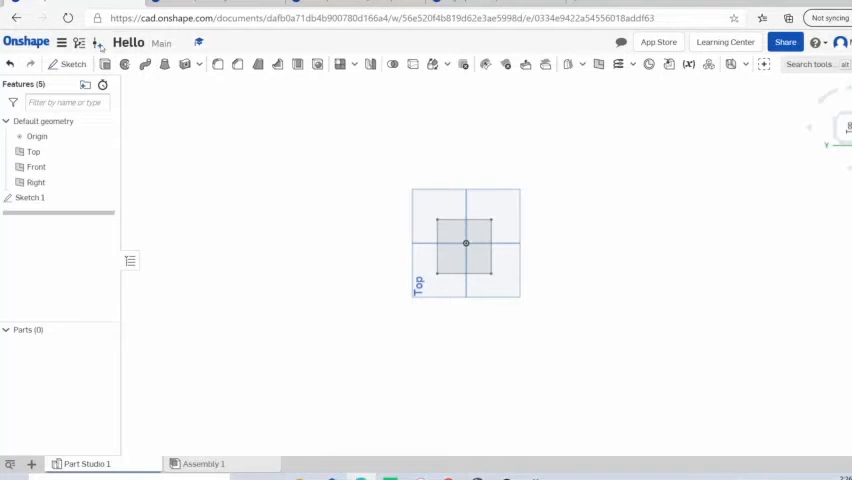
{"action": "mouse_move", "coordinate": [283, 220]}
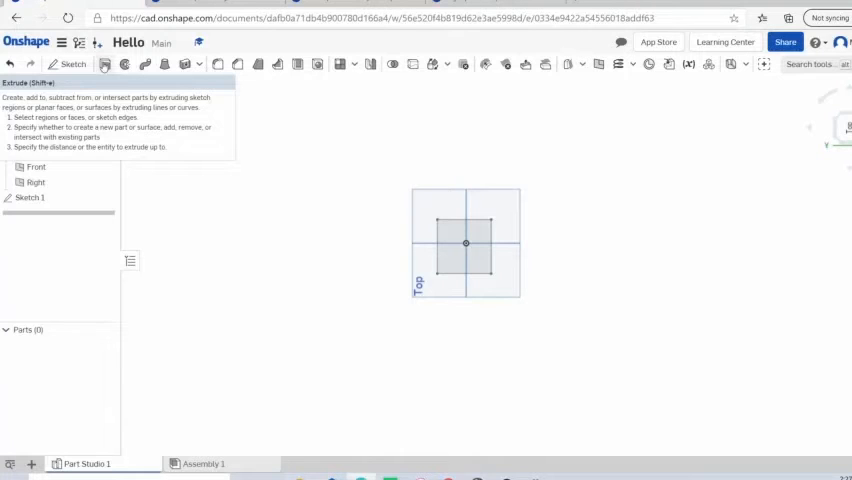
Start an Extrude and select Sketch 1's square region.
{"action": "left_click", "coordinate": [109, 69]}
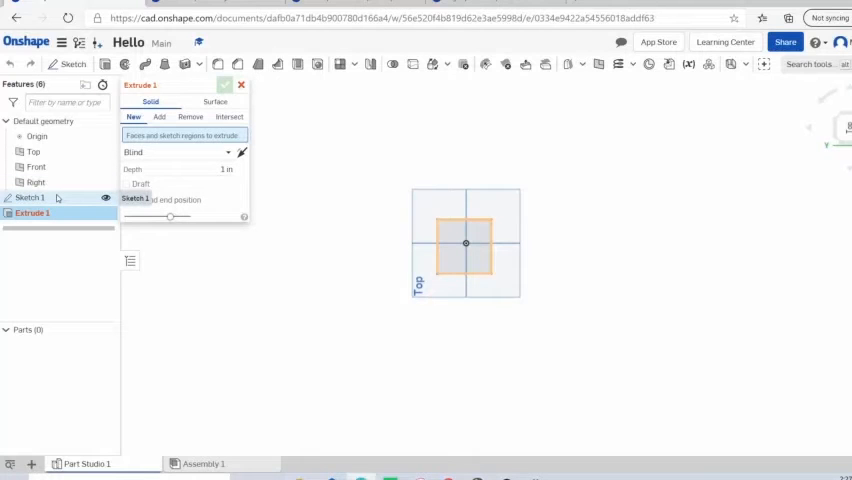
{"action": "left_click", "coordinate": [465, 245]}
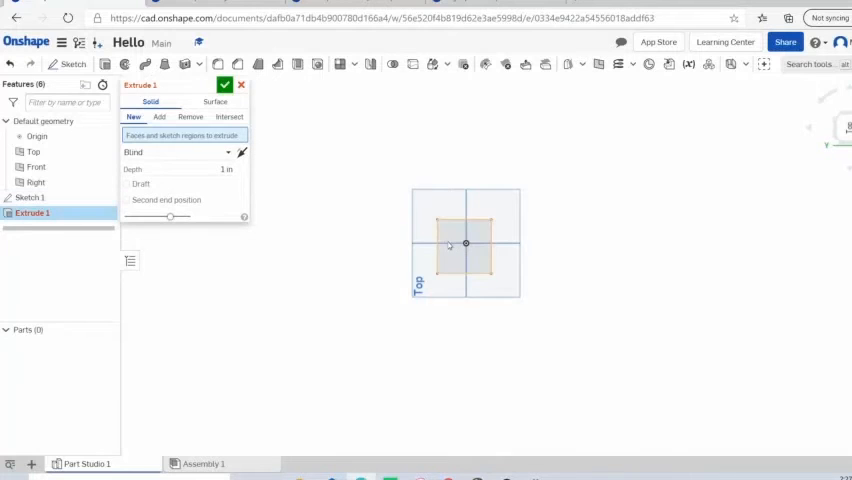
{"action": "left_click", "coordinate": [465, 243]}
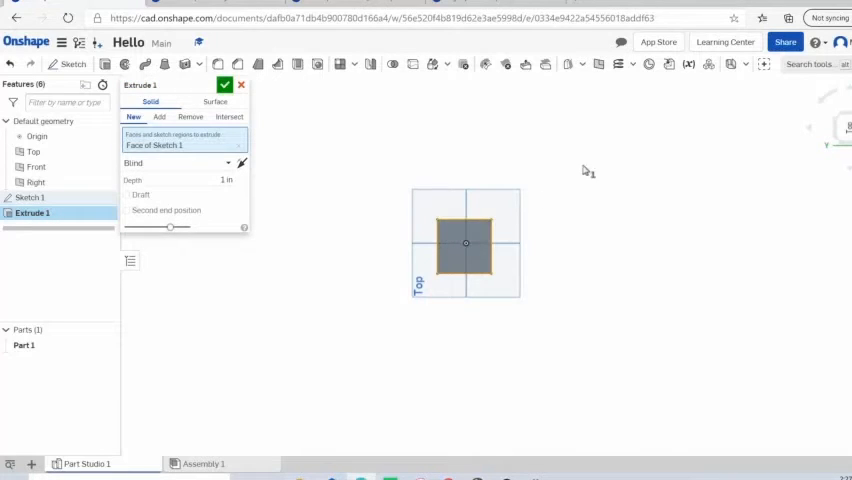
{"action": "mouse_move", "coordinate": [570, 193]}
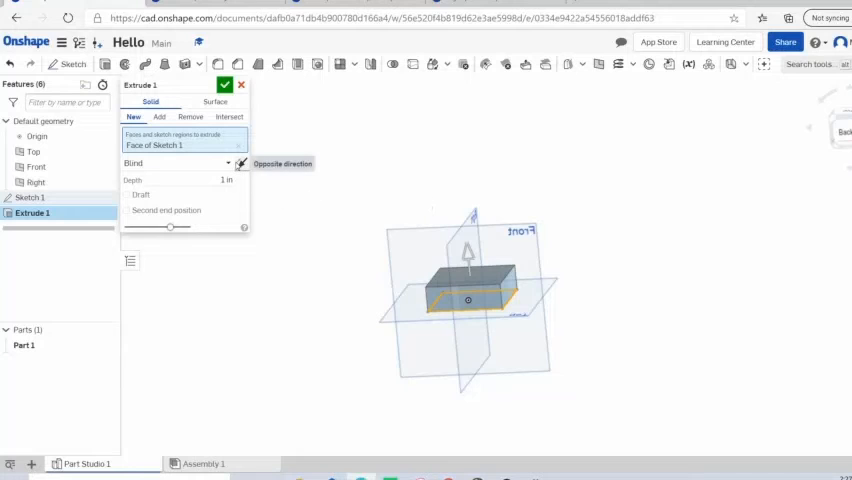
Set Extrude 1 to New part, Blind, 3 in depth.
{"action": "left_click", "coordinate": [242, 163]}
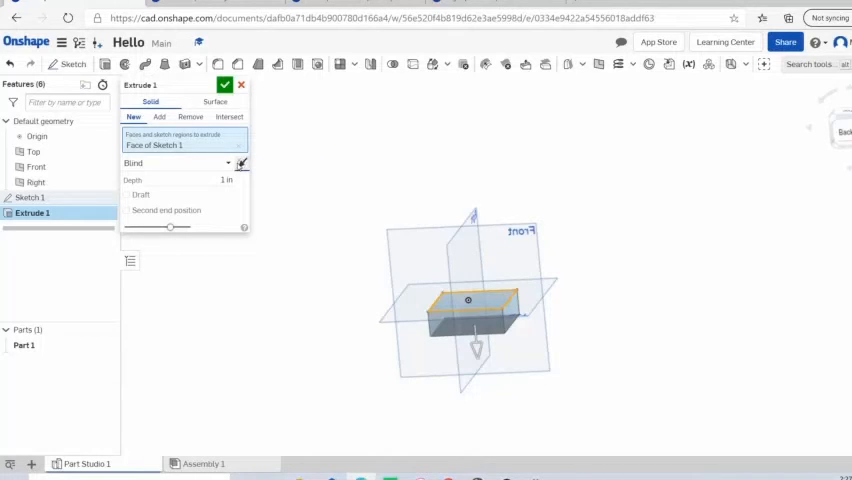
{"action": "left_click", "coordinate": [190, 117]}
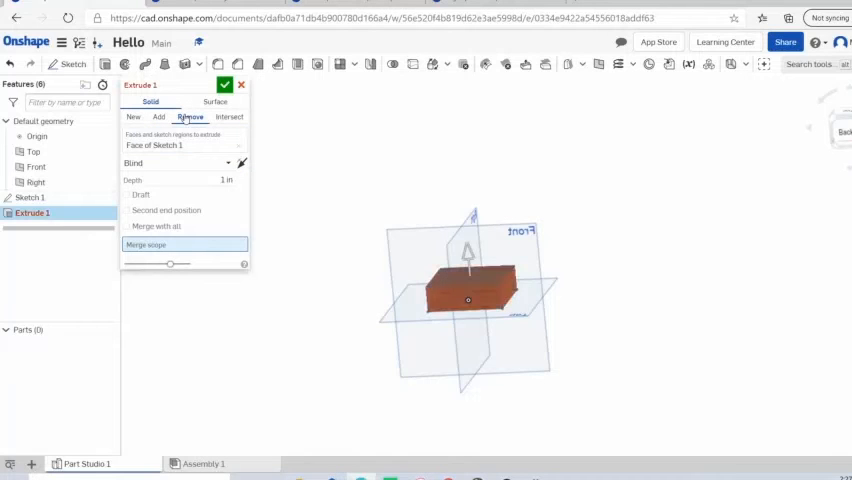
{"action": "left_click", "coordinate": [134, 117]}
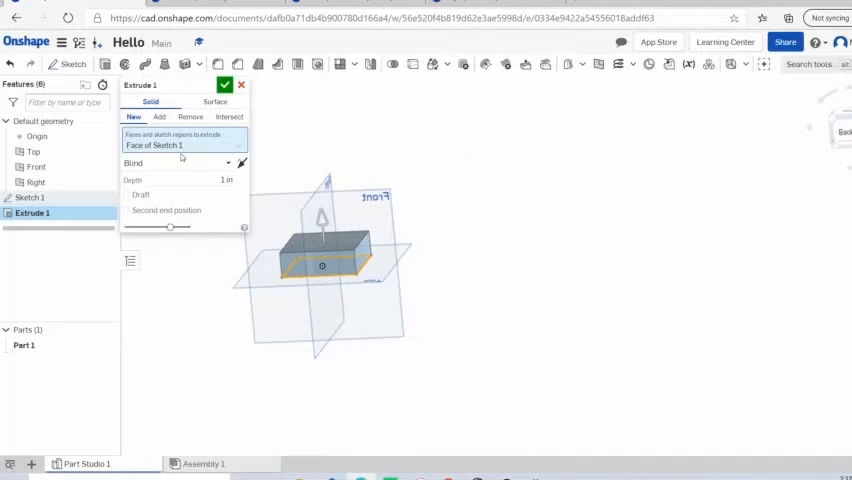
{"action": "left_click", "coordinate": [183, 163]}
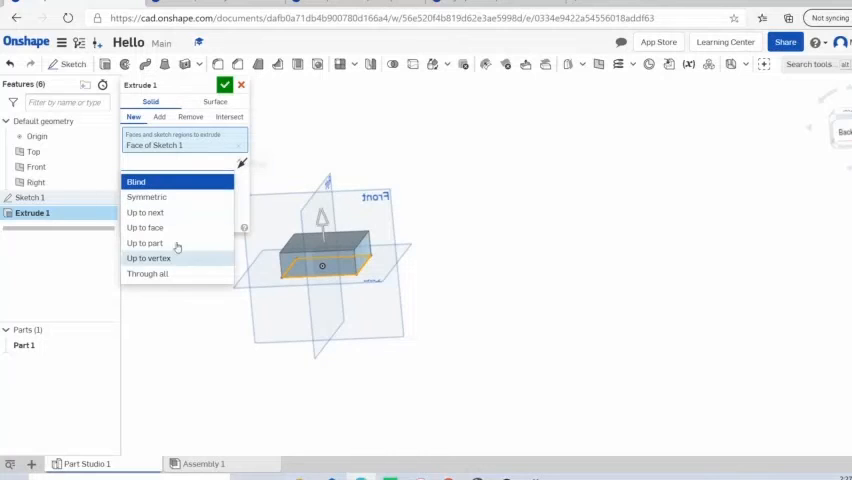
{"action": "left_click", "coordinate": [137, 181]}
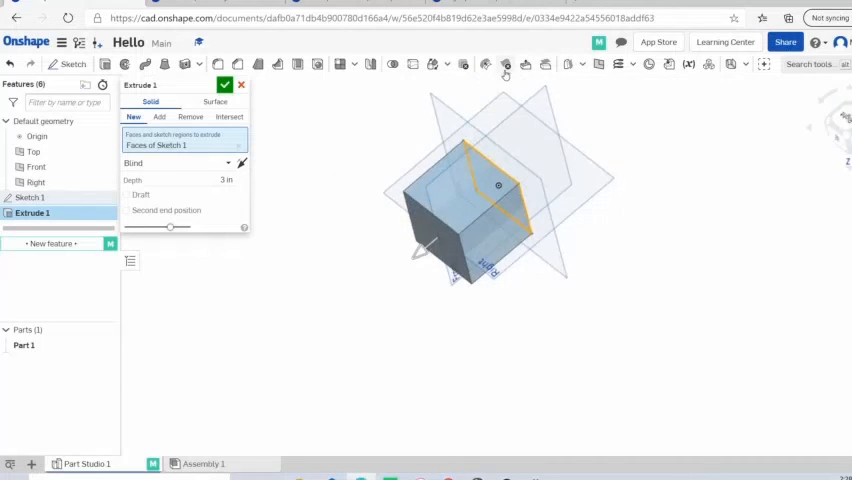
Confirm Extrude 1, creating Part 1 as a 3-inch cube.
{"action": "right_click", "coordinate": [642, 270]}
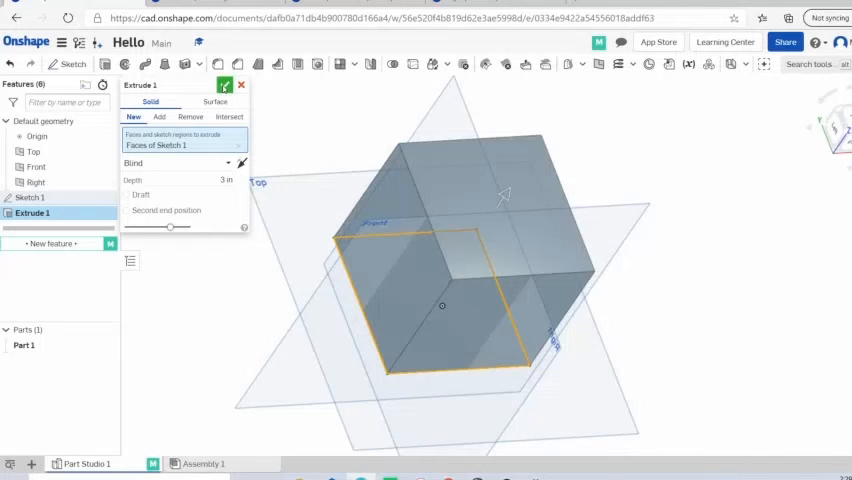
{"action": "left_click", "coordinate": [225, 82]}
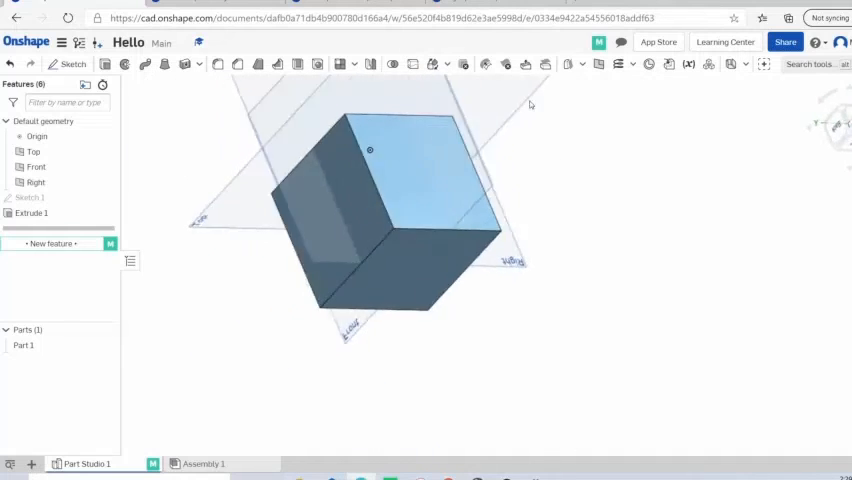
{"action": "scroll", "scroll_direction": "down", "scroll_amount": 3}
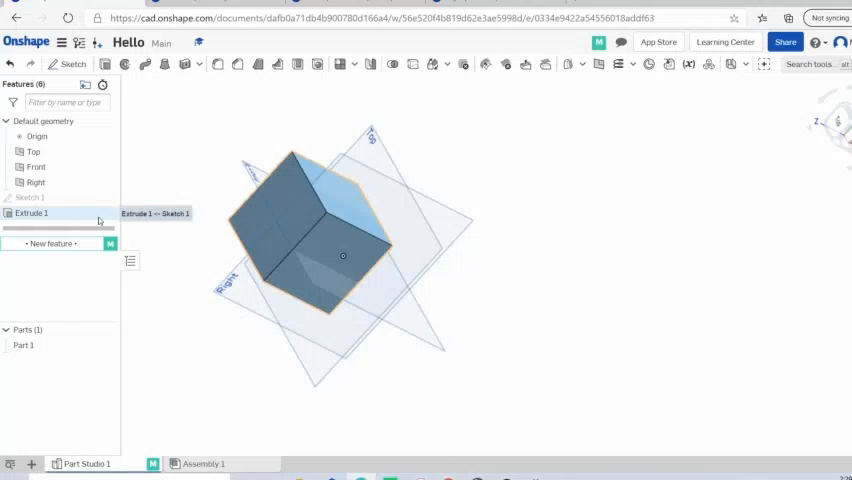
Add a dark red appearance to the Extrude 1 feature so the cube shows red.
{"action": "right_click", "coordinate": [31, 213]}
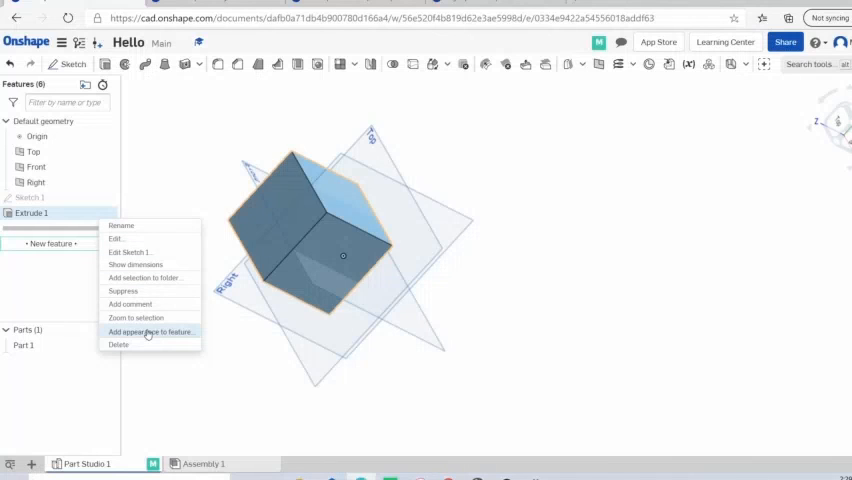
{"action": "left_click", "coordinate": [148, 331]}
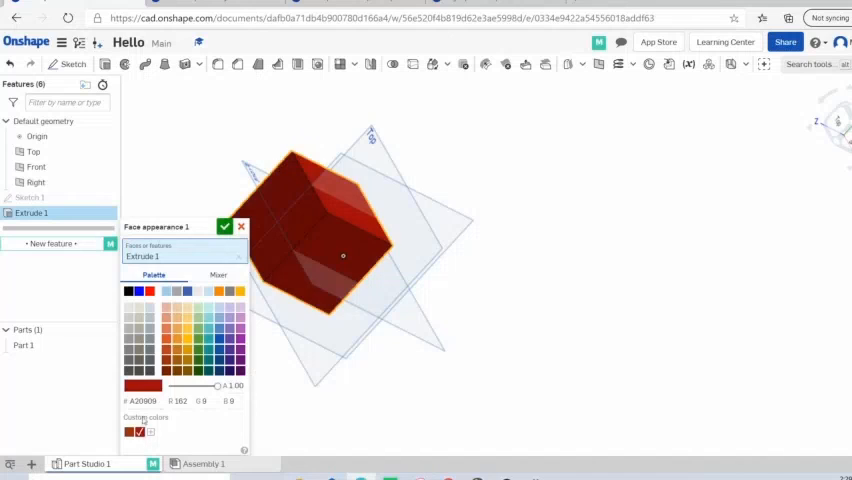
{"action": "left_click", "coordinate": [217, 274]}
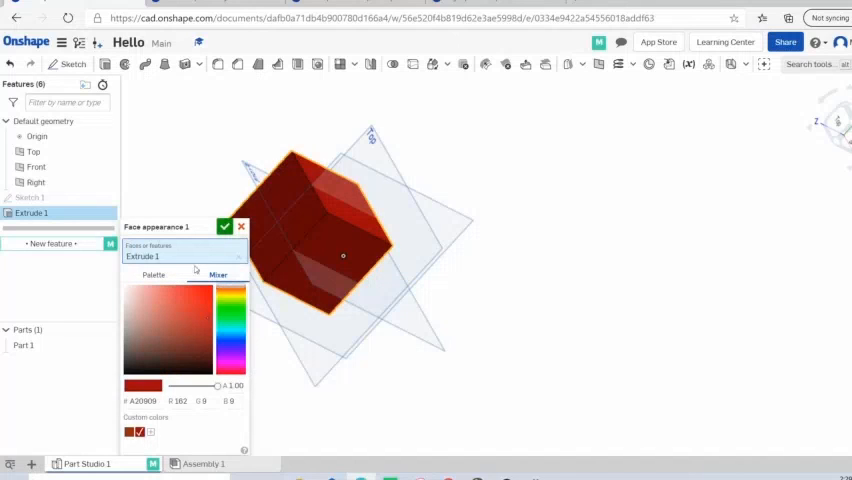
{"action": "left_click", "coordinate": [153, 274]}
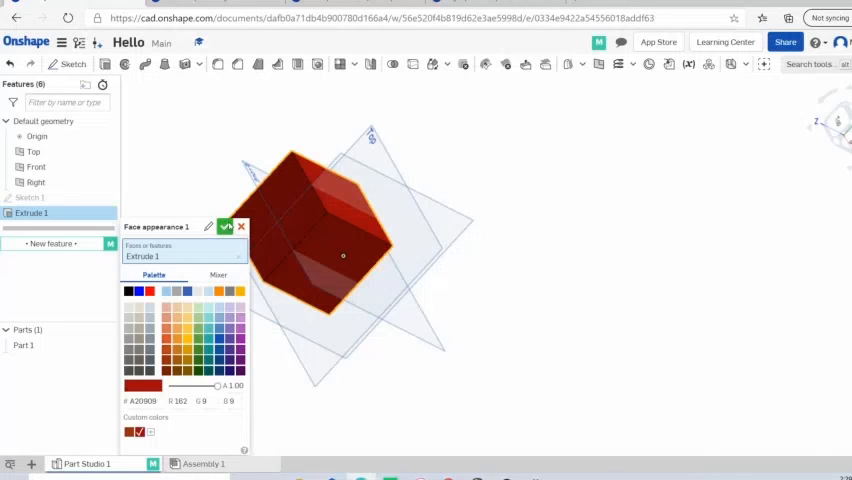
{"action": "left_click", "coordinate": [228, 227]}
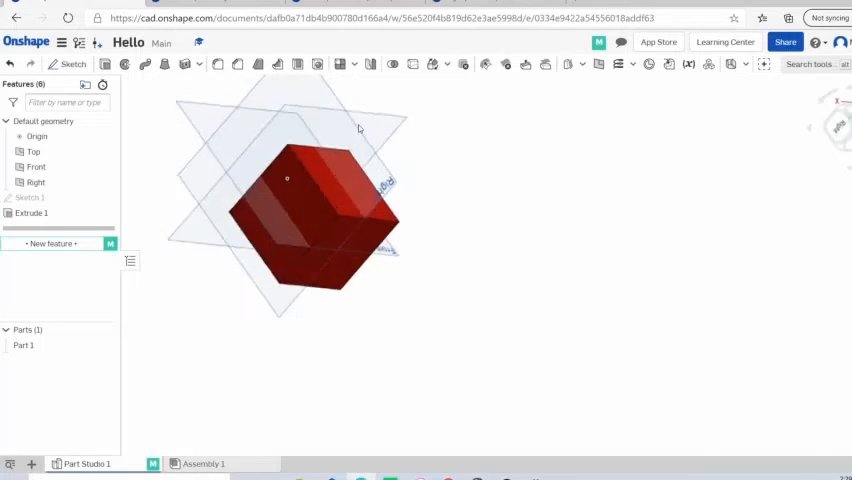
{"action": "left_click_drag", "start_coordinate": [358, 128], "coordinate": [500, 137]}
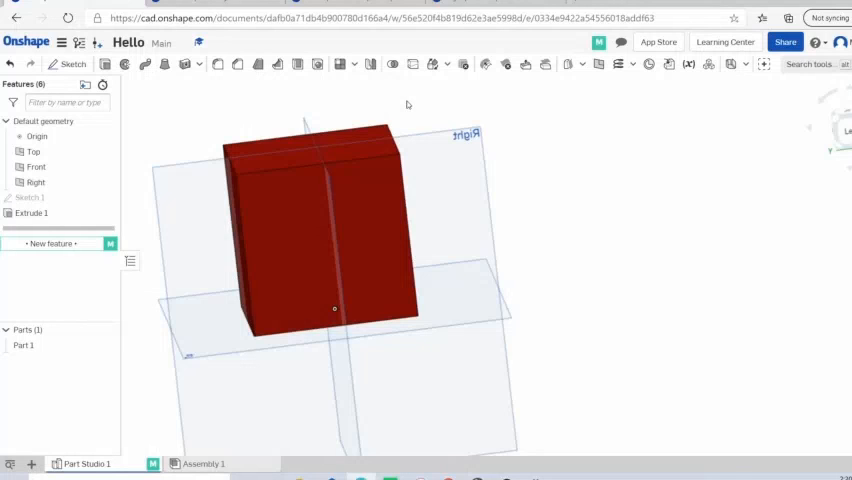
{"action": "mouse_move", "coordinate": [397, 101]}
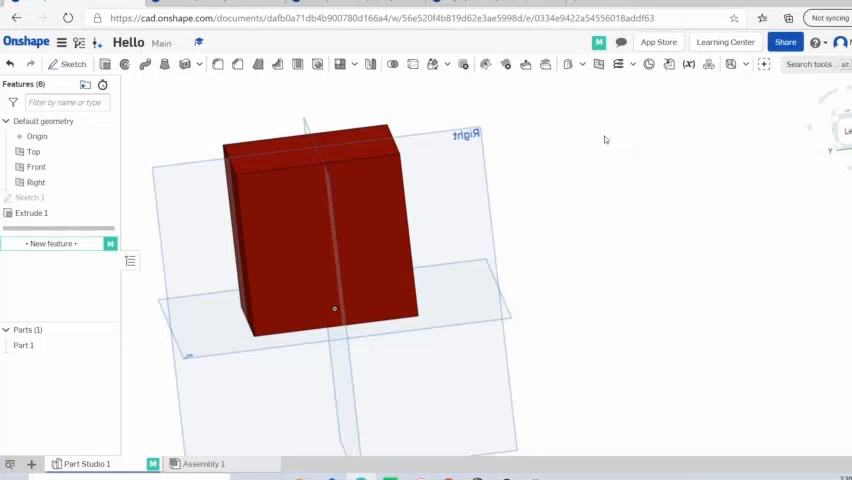
{"action": "mouse_move", "coordinate": [601, 133]}
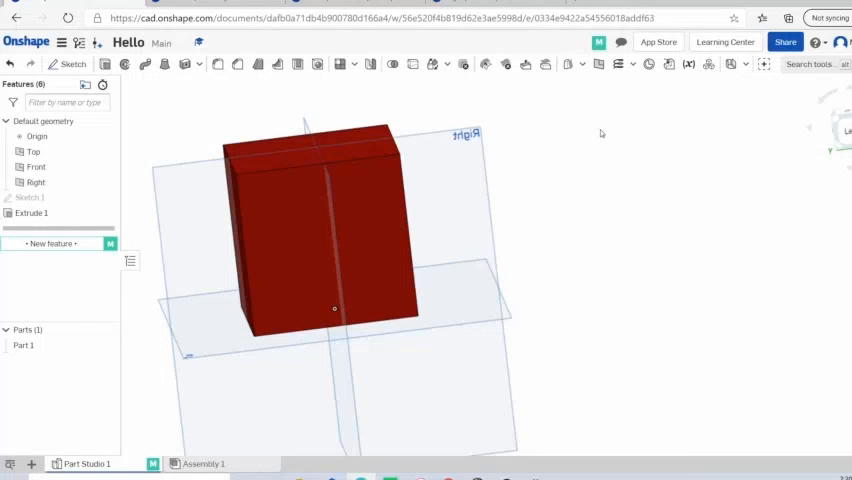
{"action": "mouse_move", "coordinate": [568, 131]}
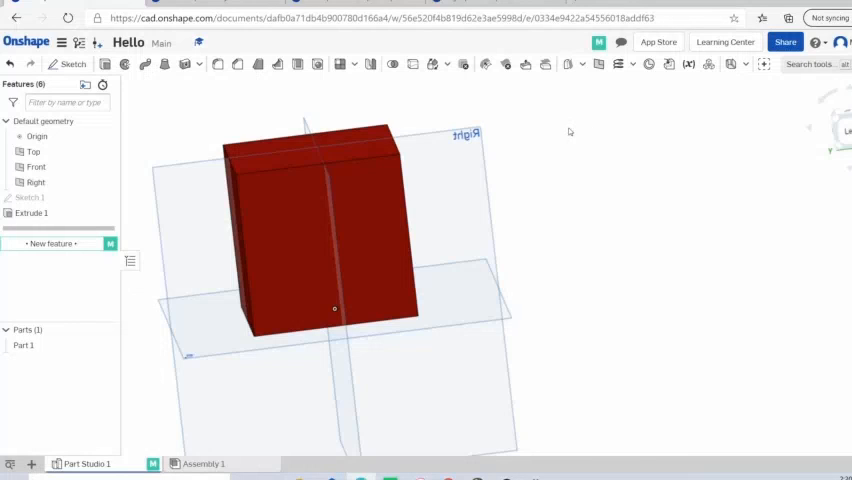
{"action": "mouse_move", "coordinate": [545, 131]}
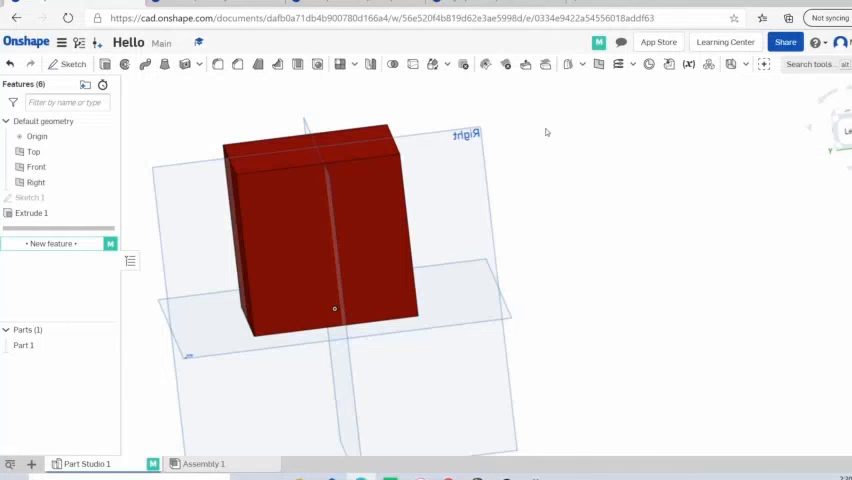